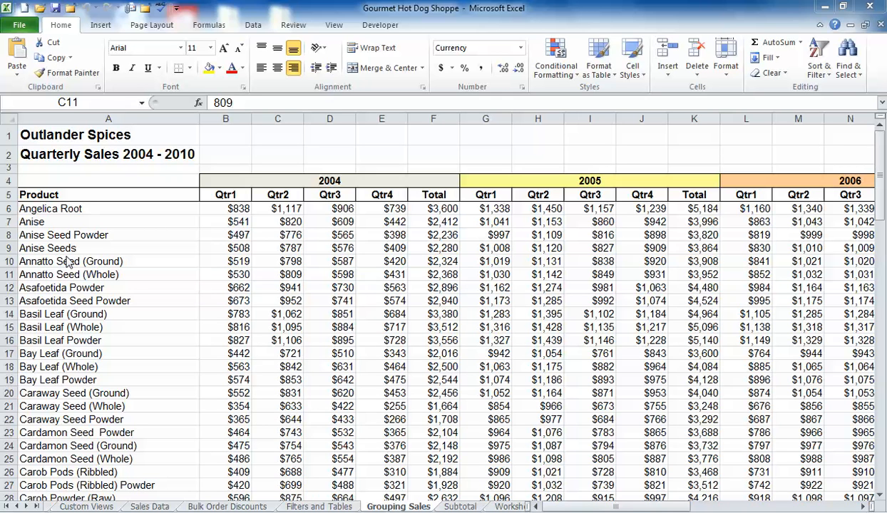
Step: Extend a selection from the Product heading in A5 down to row 52 and across to 2010 Total
left_click(277, 275)
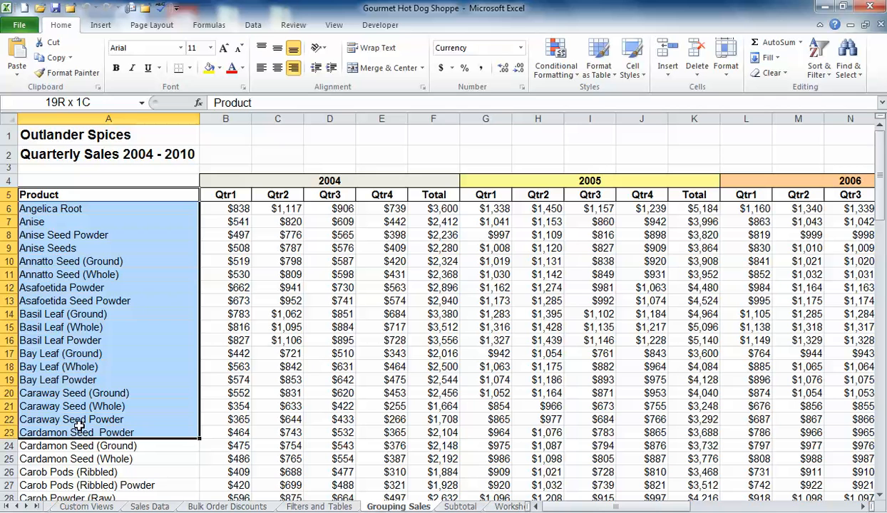
left_click(108, 195)
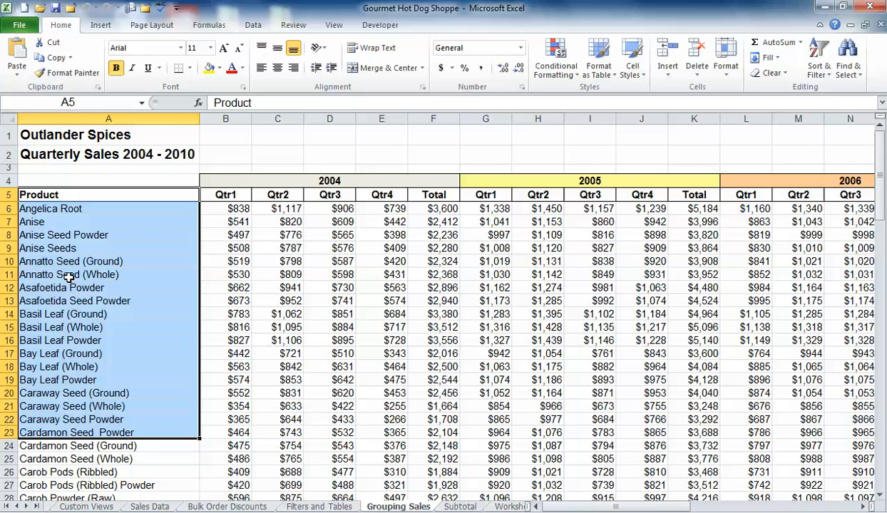
mouse_move(85, 261)
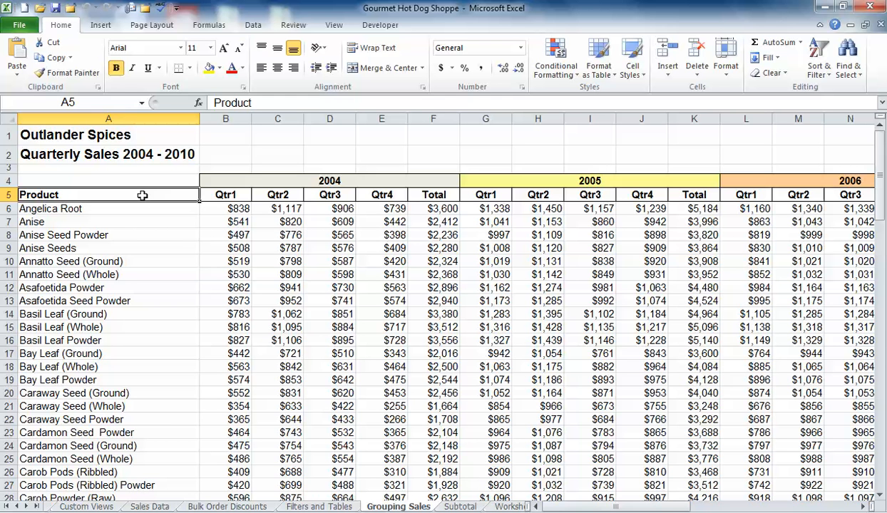
scroll("down", 3)
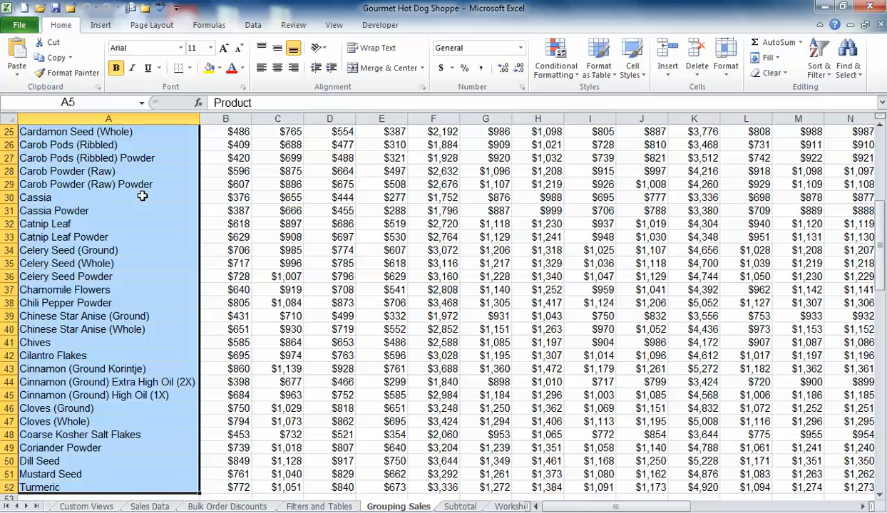
scroll("right", 3)
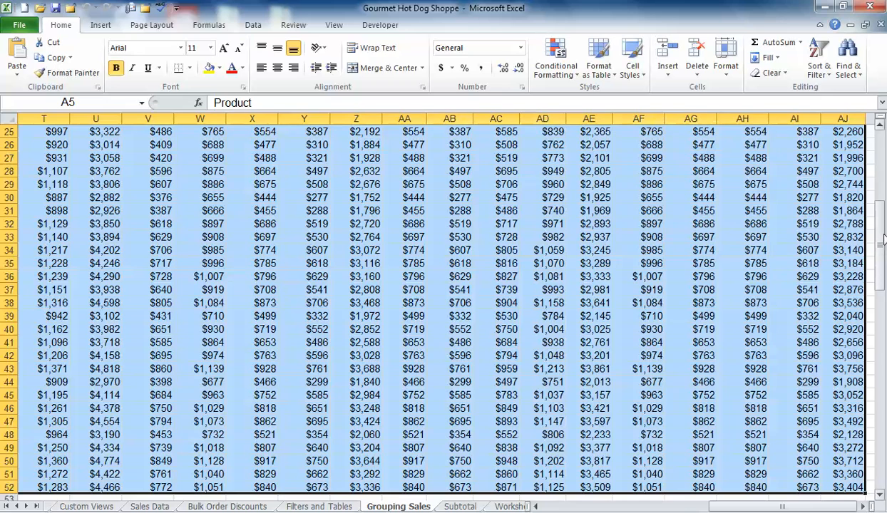
scroll("up", 3)
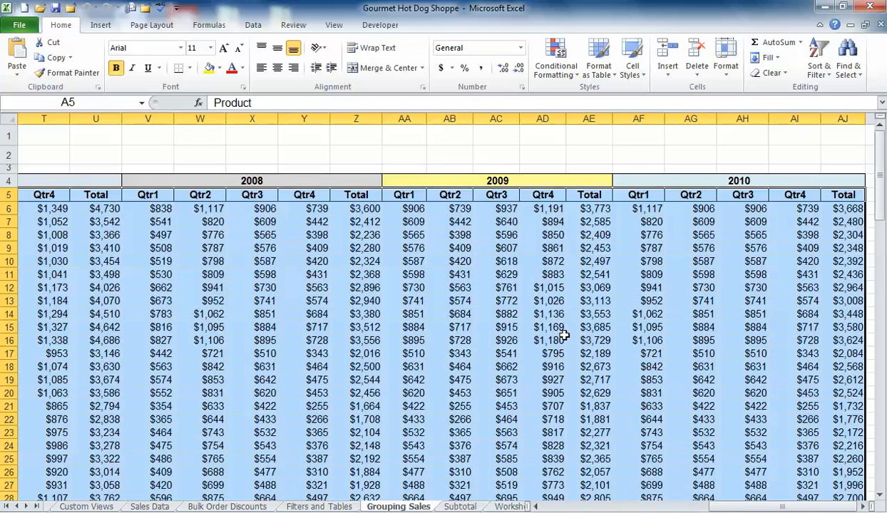
scroll("left", 3)
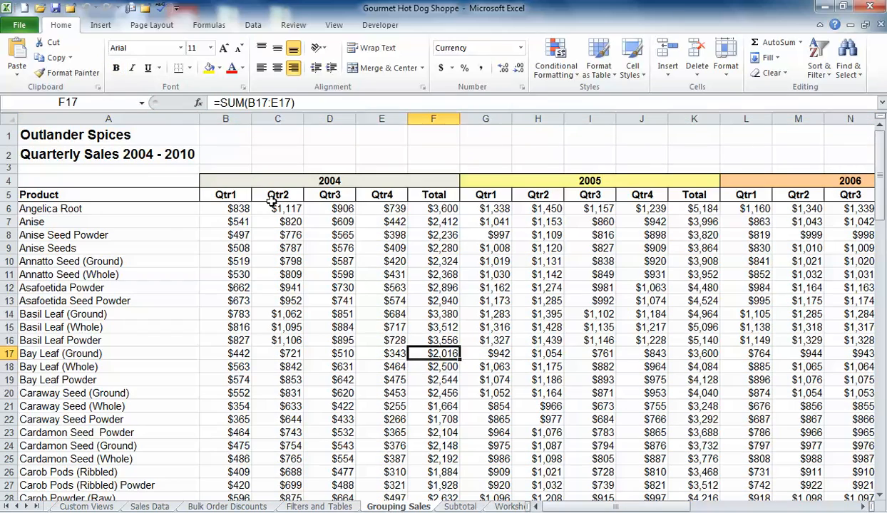
mouse_move(319, 266)
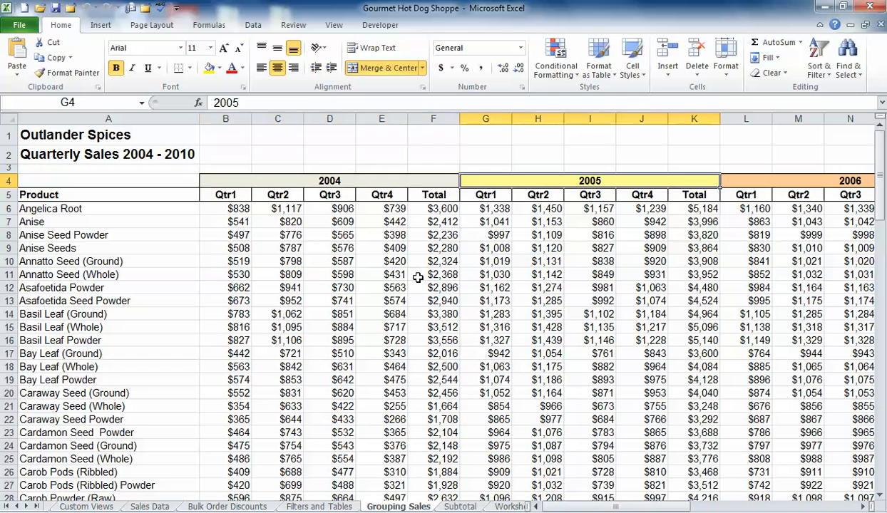
Step: Select the quarterly figures from 2004 Qtr1 in B5 down to row 52 and across to 2010 Total
left_click(225, 195)
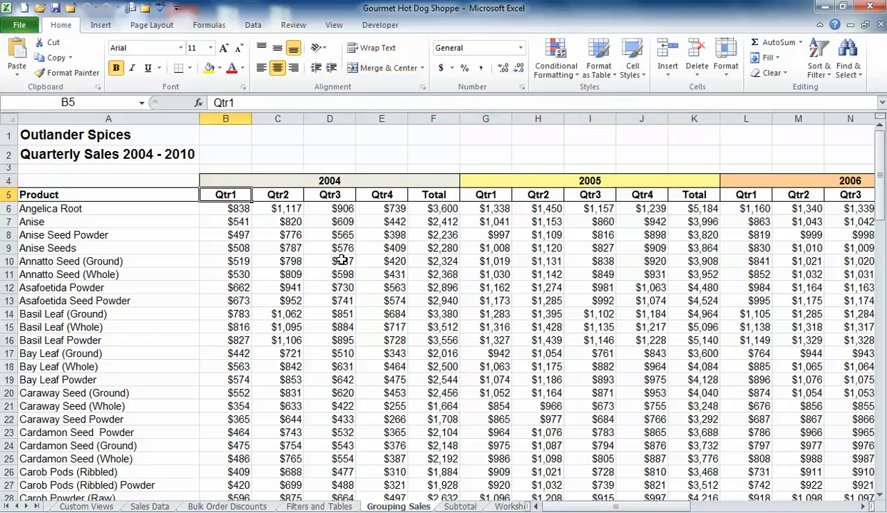
scroll("down", 3)
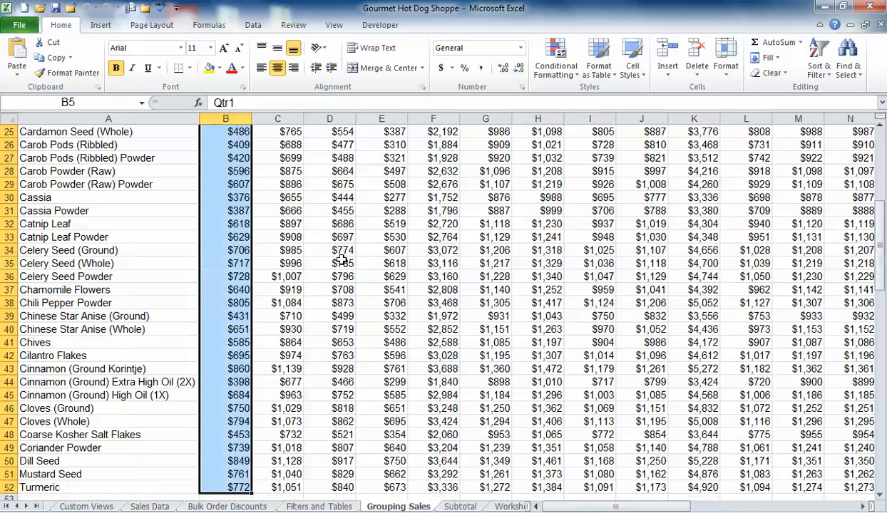
scroll("right", 3)
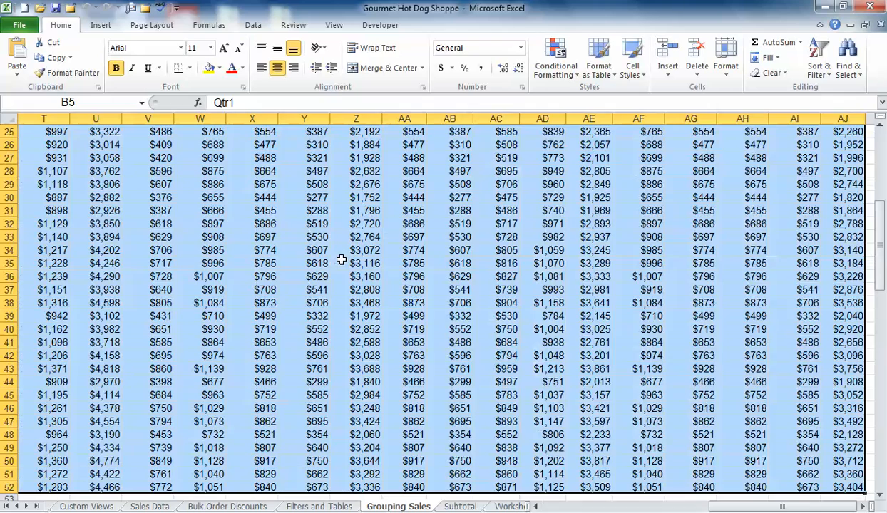
scroll("up", 3)
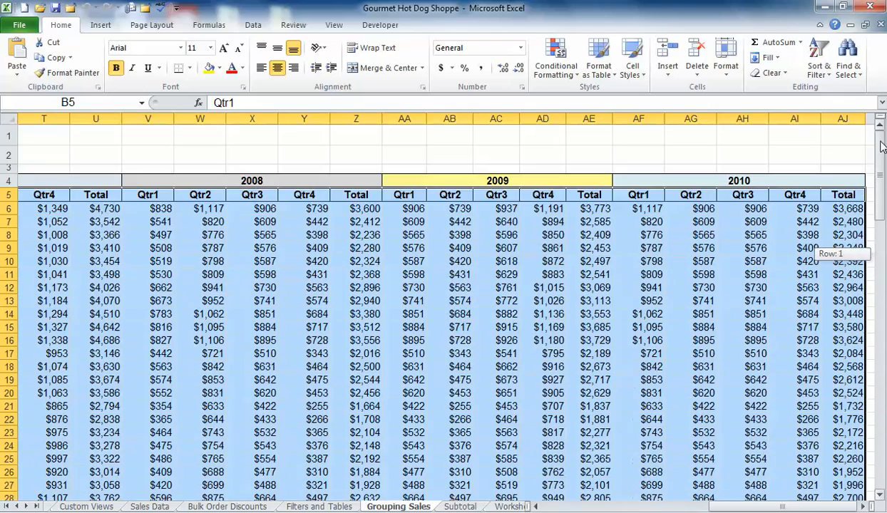
left_click(251, 314)
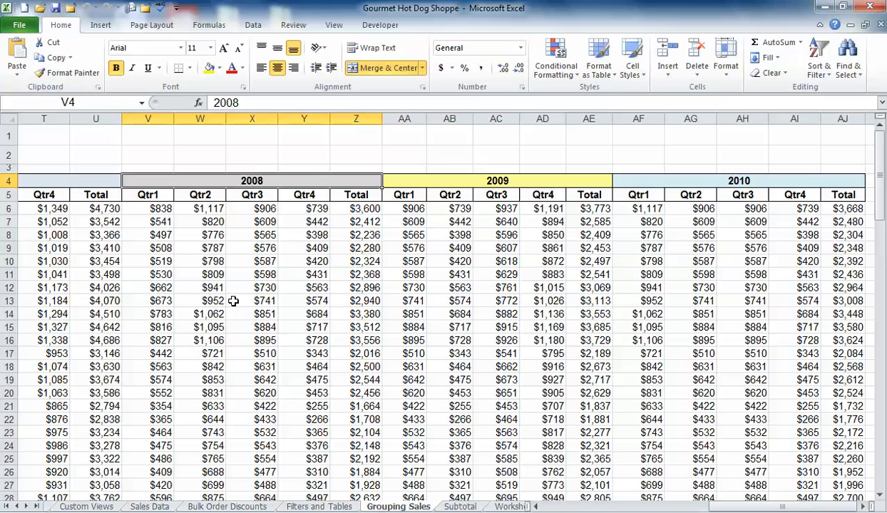
mouse_move(291, 180)
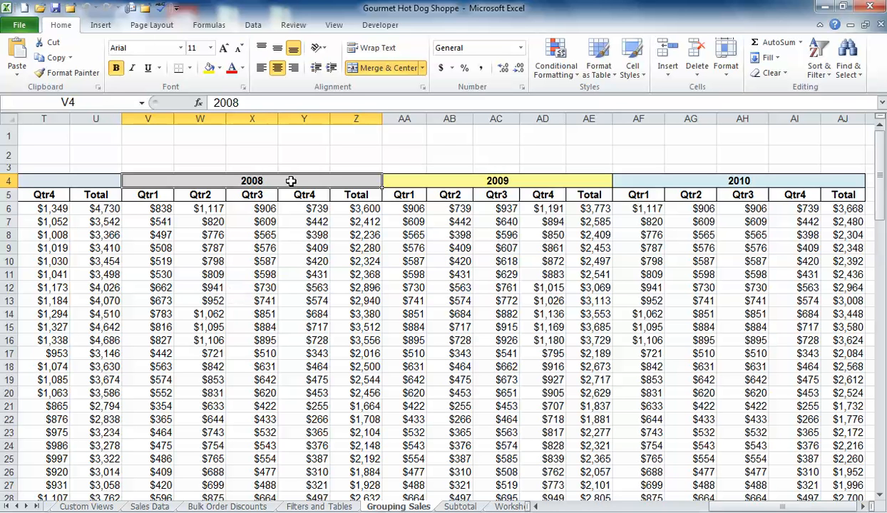
mouse_move(285, 184)
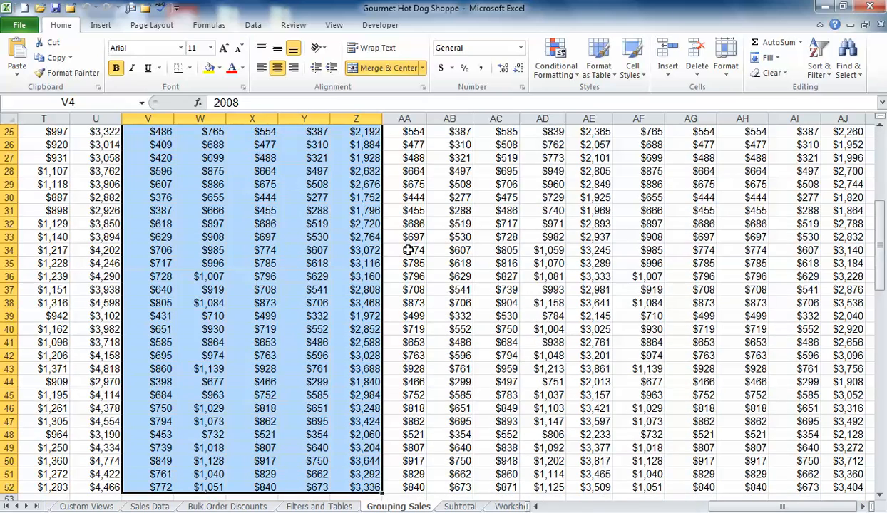
Step: Select the 2008 columns V to Z from the merged V4 heading down to row 52
scroll("up", 3)
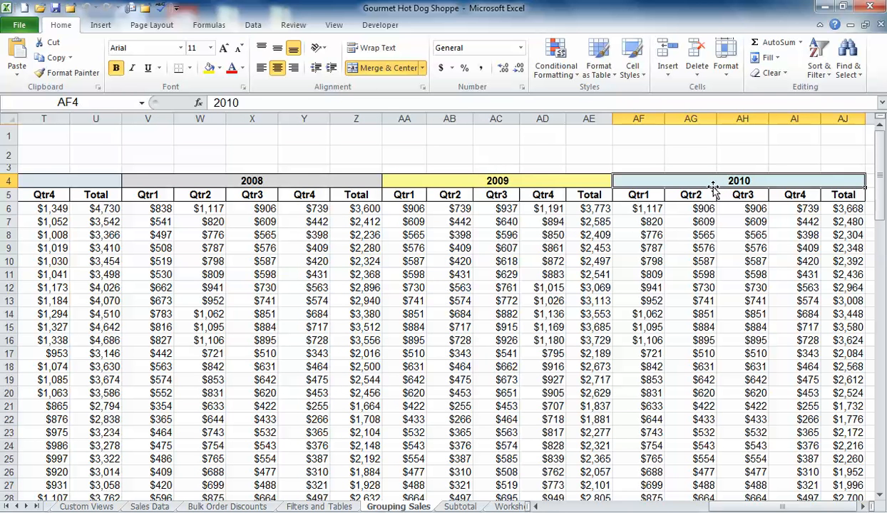
Step: Select columns AF to AJ under the merged 2010 heading in AF4, down to row 52
scroll("down", 3)
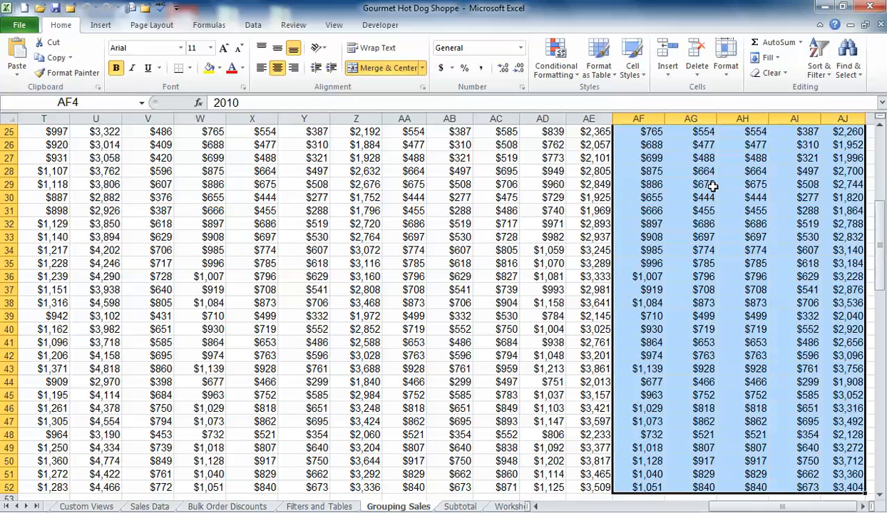